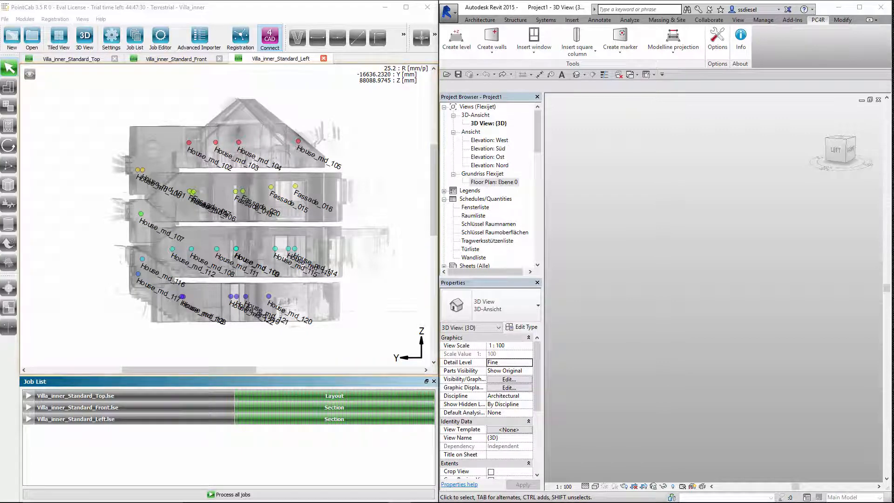
mouse_move(455, 41)
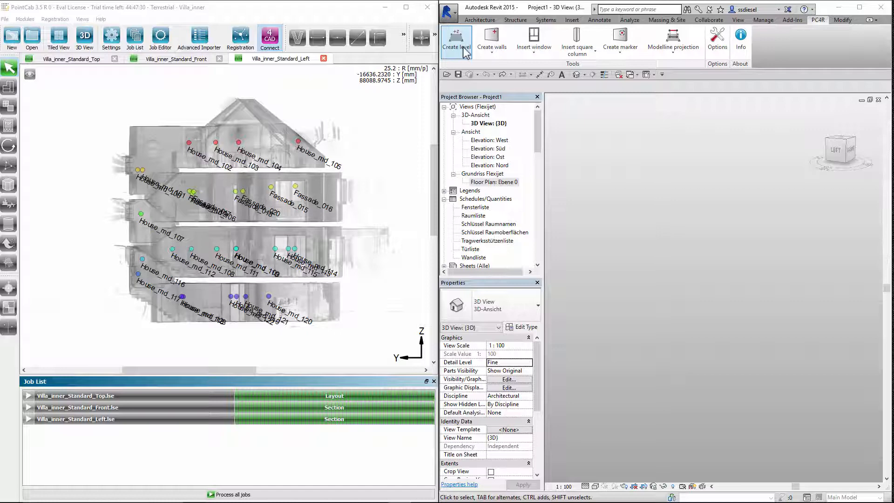
Step: Add level name '2' in the Create level tool from scan heights
left_click(456, 40)
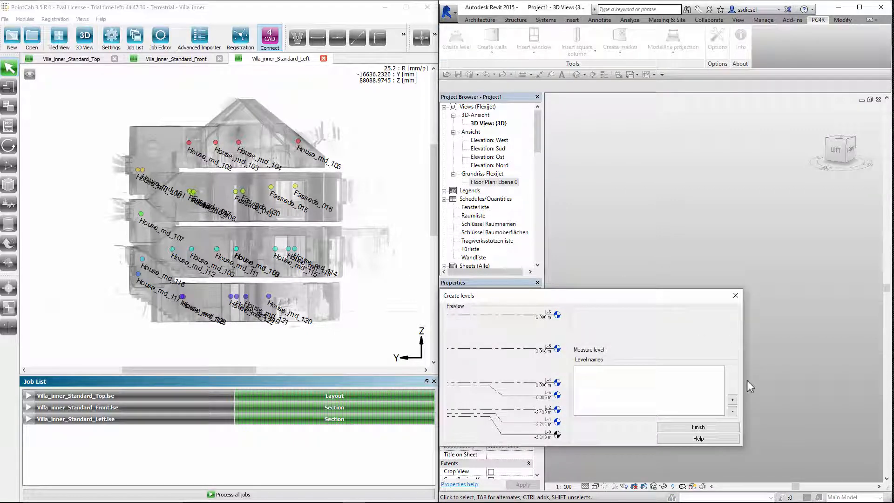
left_click(732, 399)
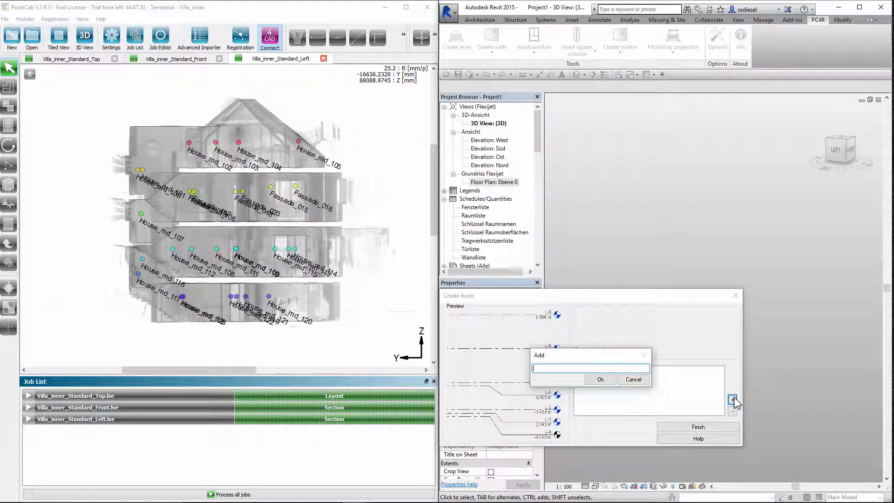
type("2")
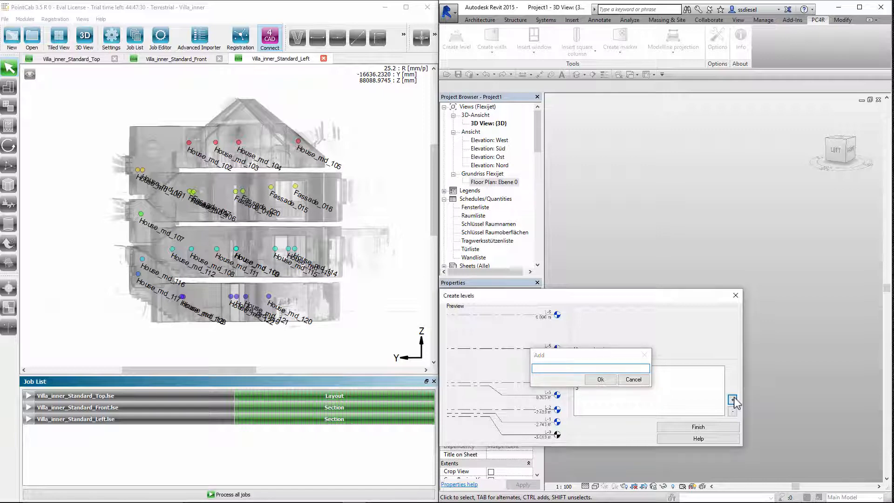
left_click(599, 380)
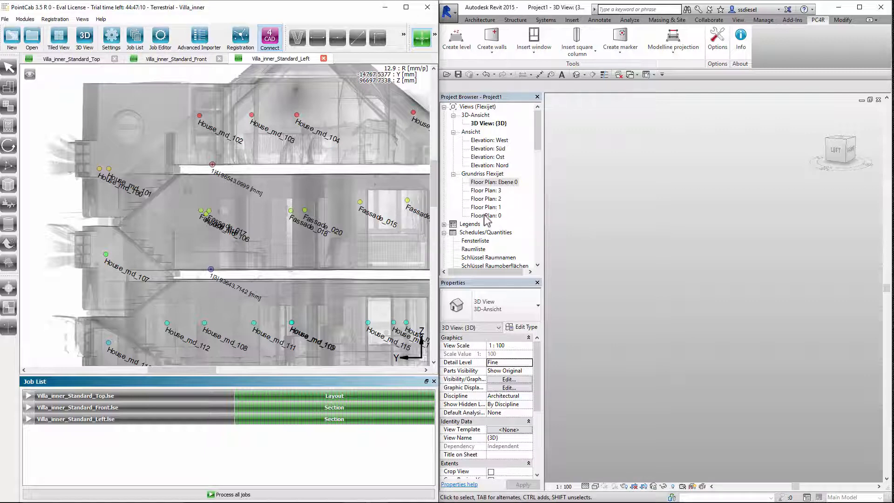
Step: Project scan-picked stair outline points onto Level 0 as model lines in Floor Plan 0
double_click(486, 216)
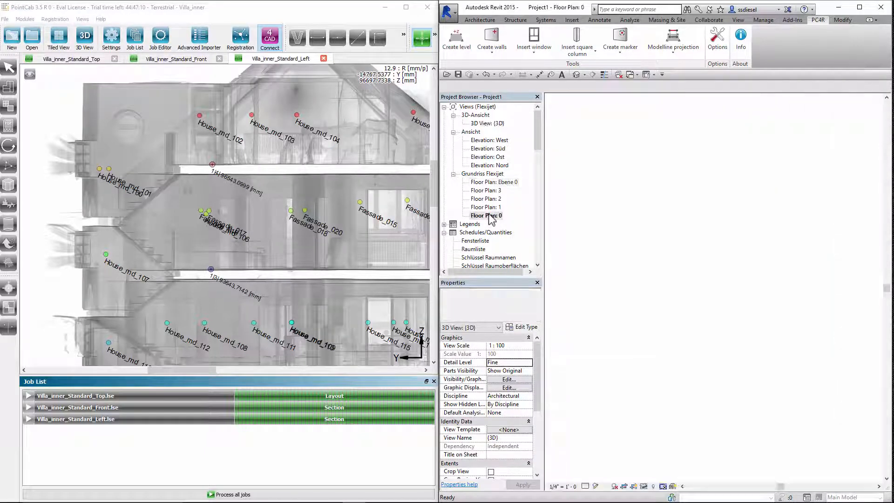
double_click(486, 215)
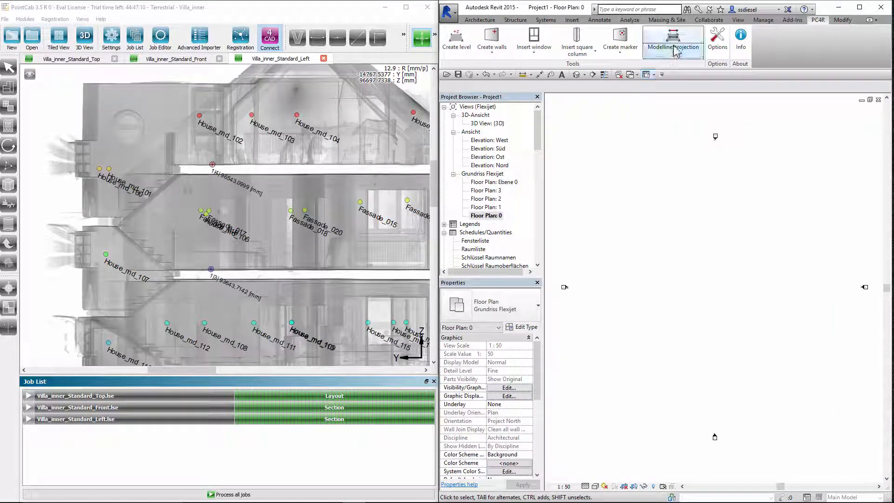
left_click(673, 38)
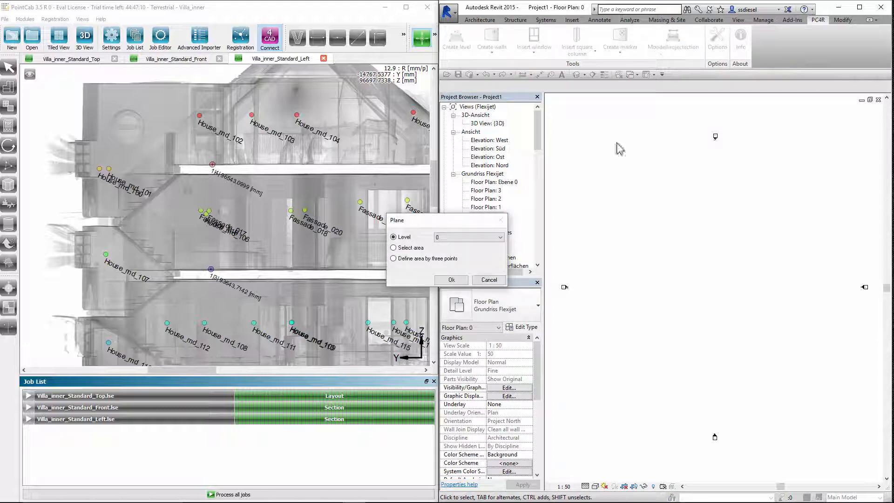
left_click(450, 279)
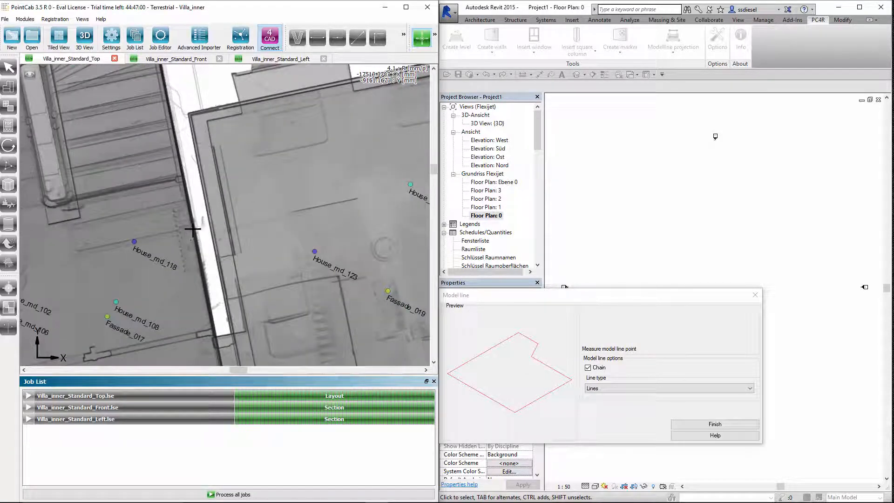
left_click(193, 229)
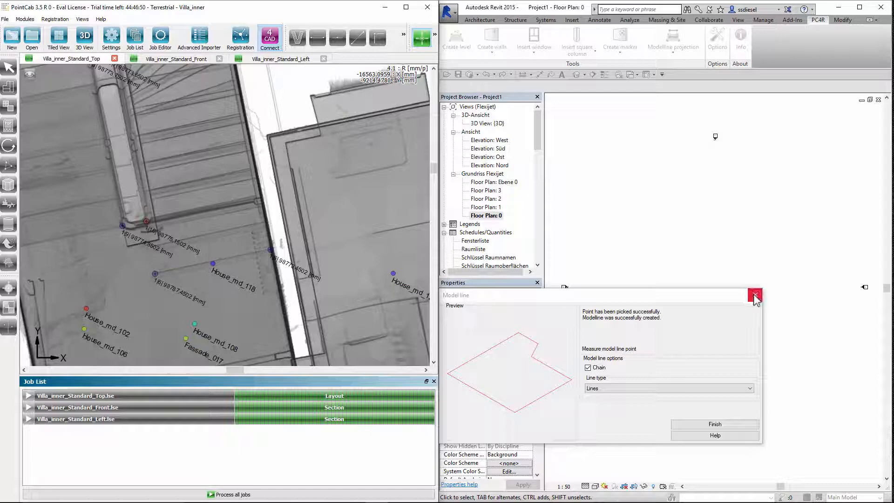
left_click(754, 294)
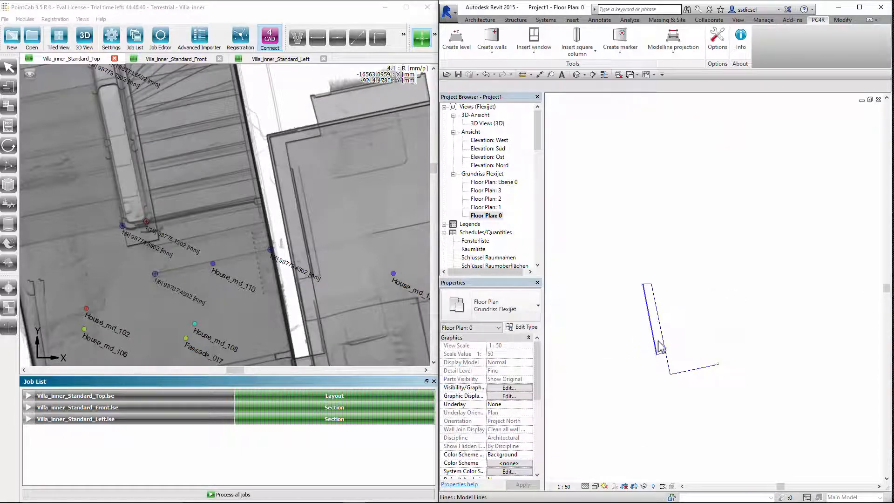
Step: Add an aligned dimension of 1,04 between the two traced lines
left_click(599, 19)
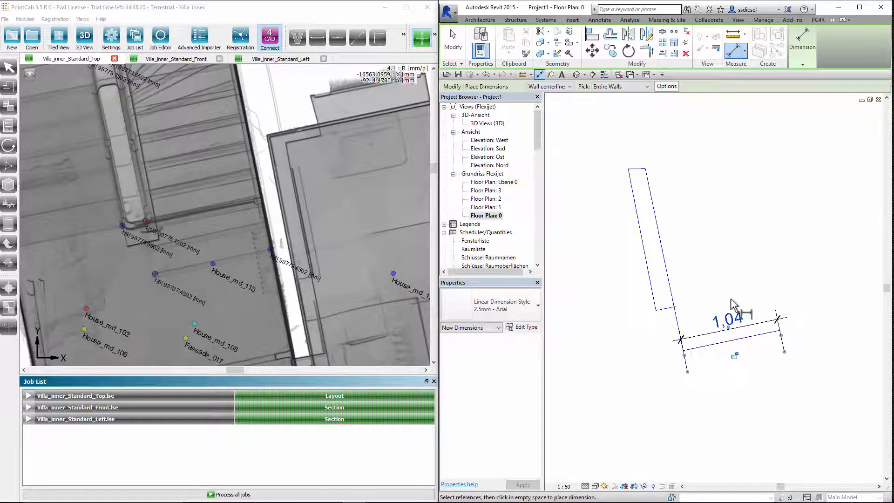
left_click(480, 20)
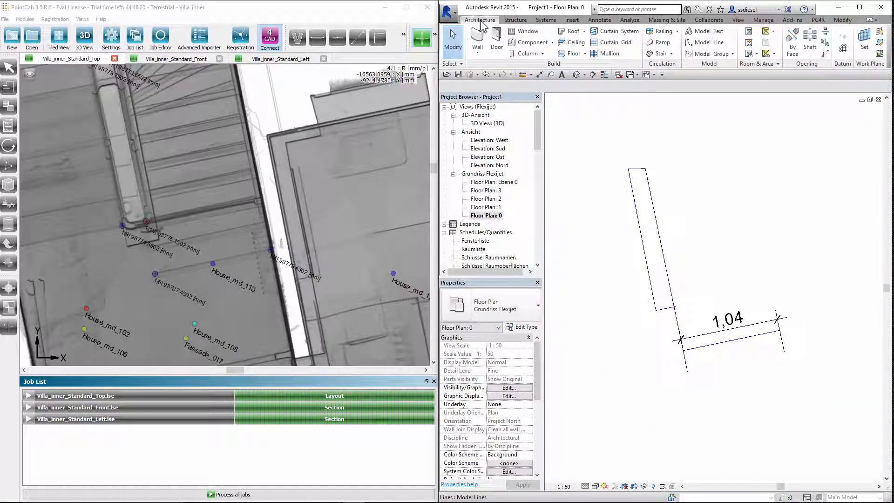
mouse_move(660, 53)
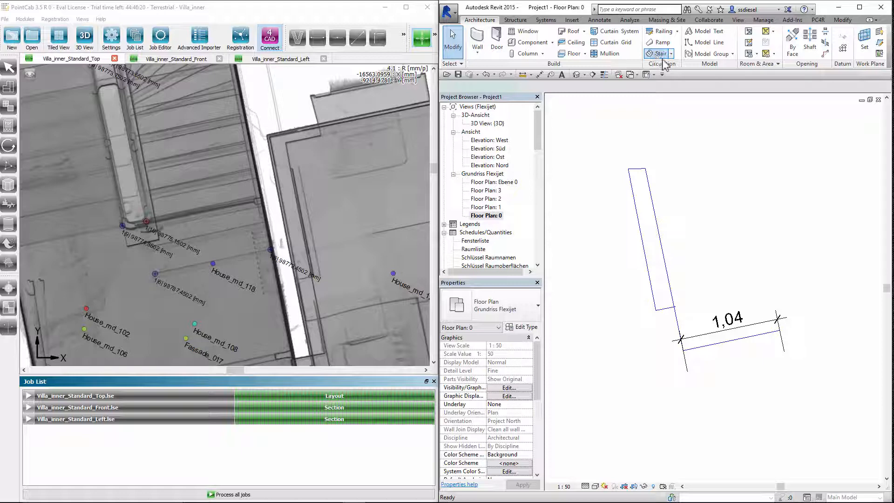
Step: Sketch a Run: Left stair run, 1.04 wide, from the traced corner to its end
left_click(659, 53)
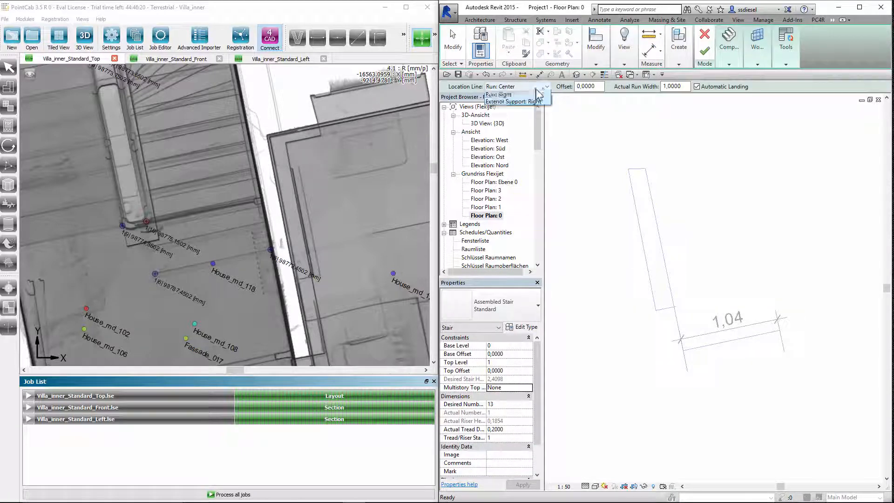
left_click(498, 94)
type("1,0400")
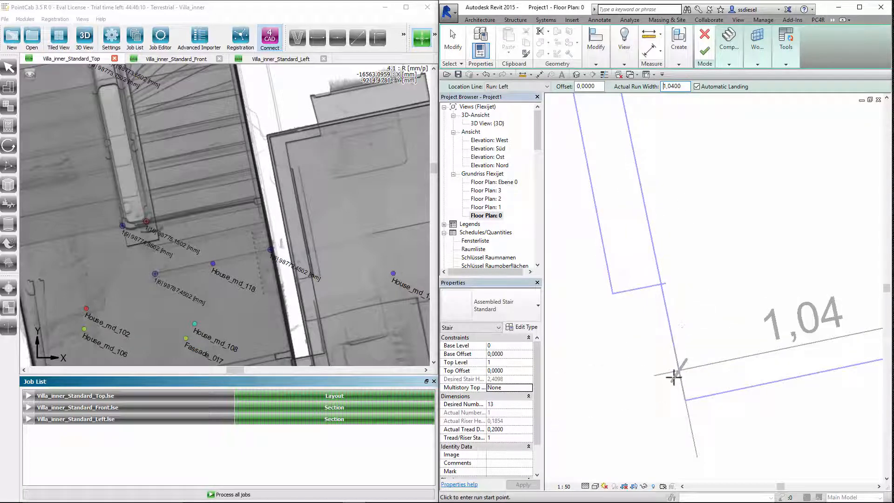
left_click(676, 374)
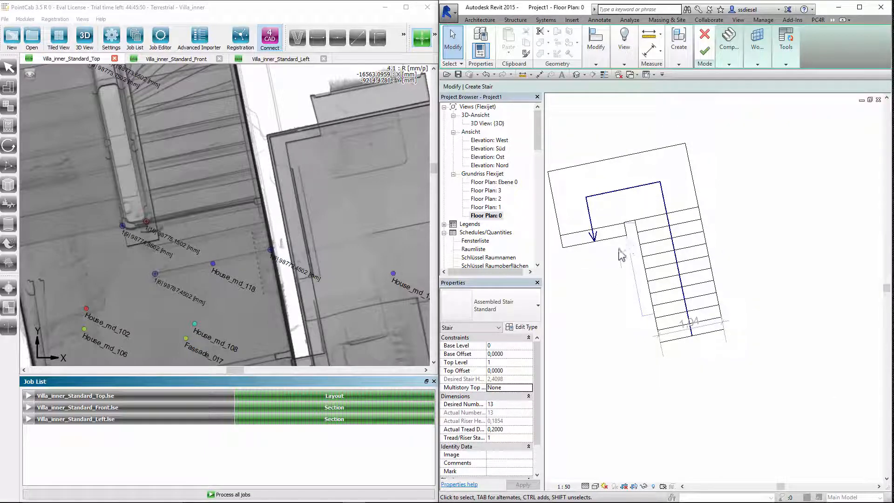
left_click(613, 239)
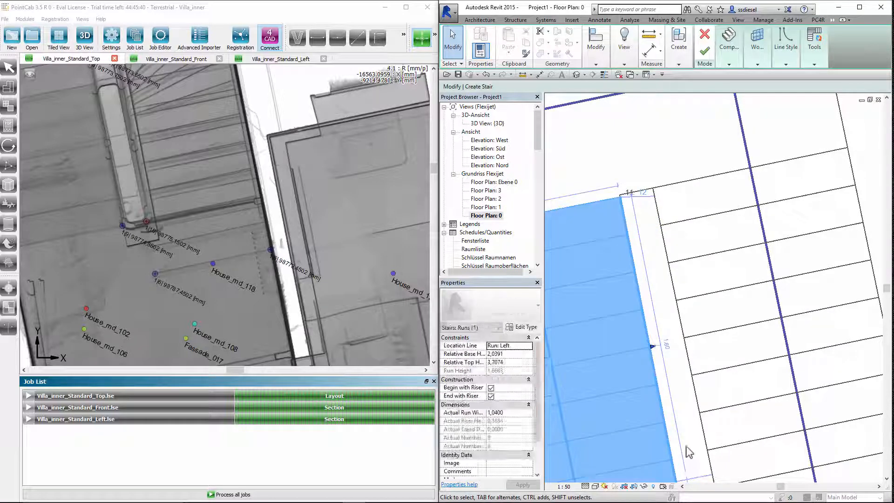
Step: Draw a second run beside the first, ending at the landing
left_click(736, 304)
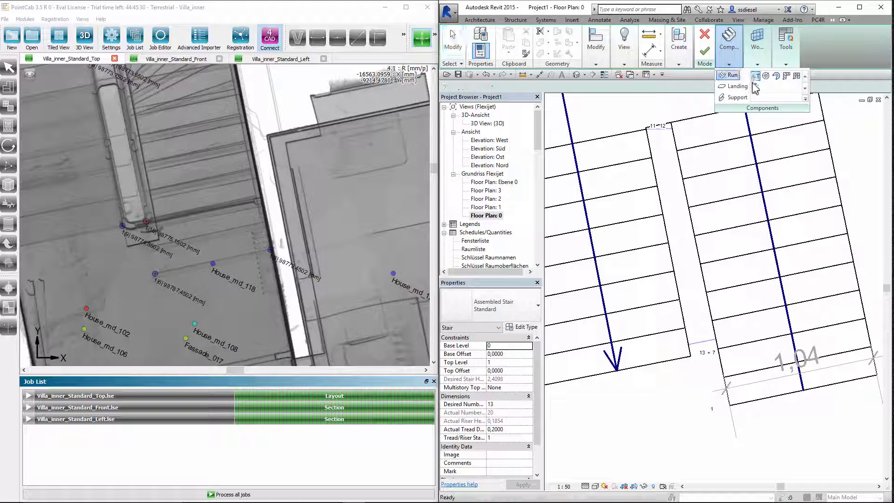
left_click(732, 75)
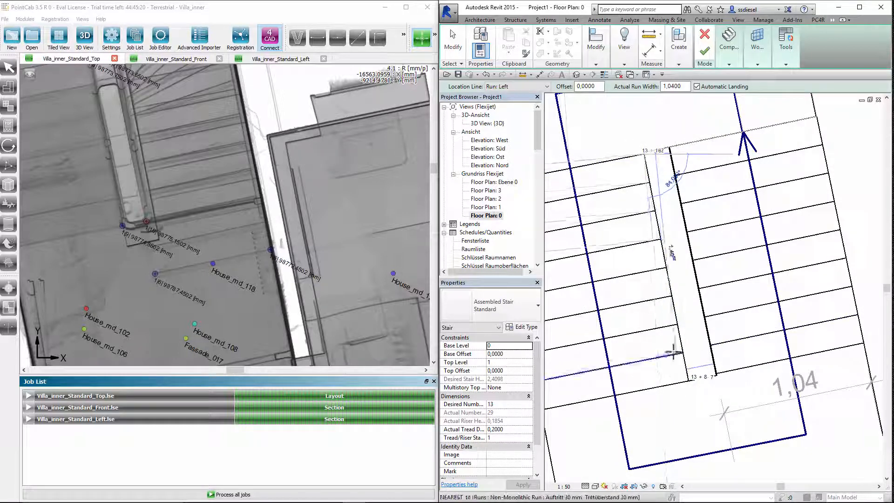
left_click(691, 388)
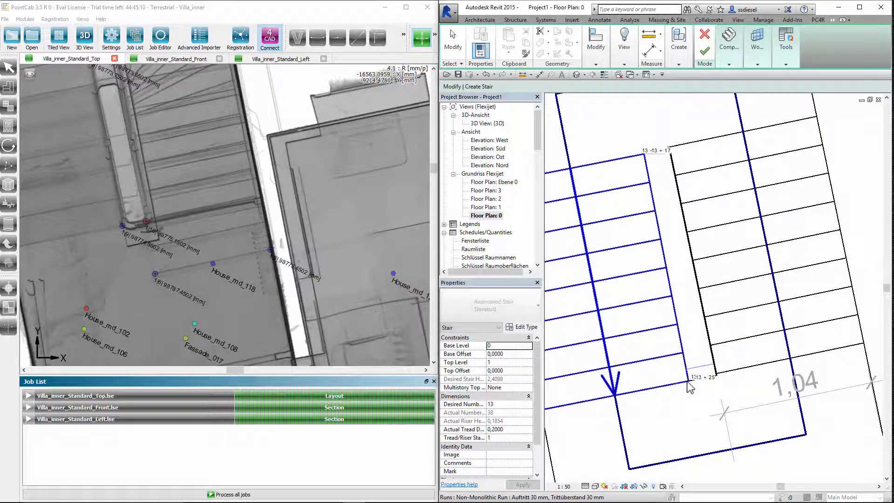
left_click(553, 294)
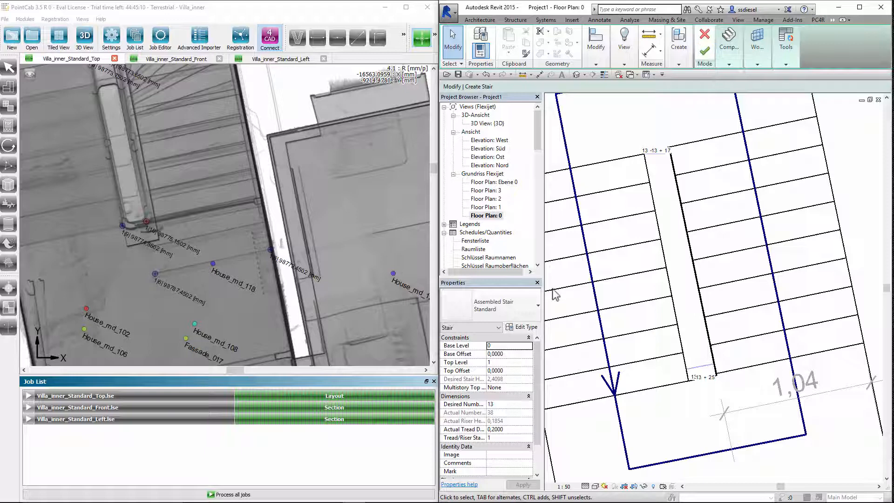
left_click(530, 362)
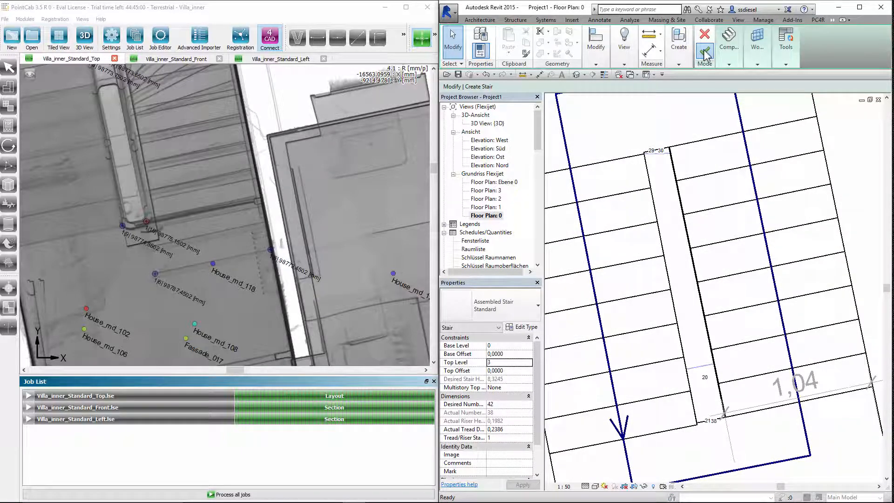
Step: View the finished stair rising to level 3 in the 3D view
double_click(484, 123)
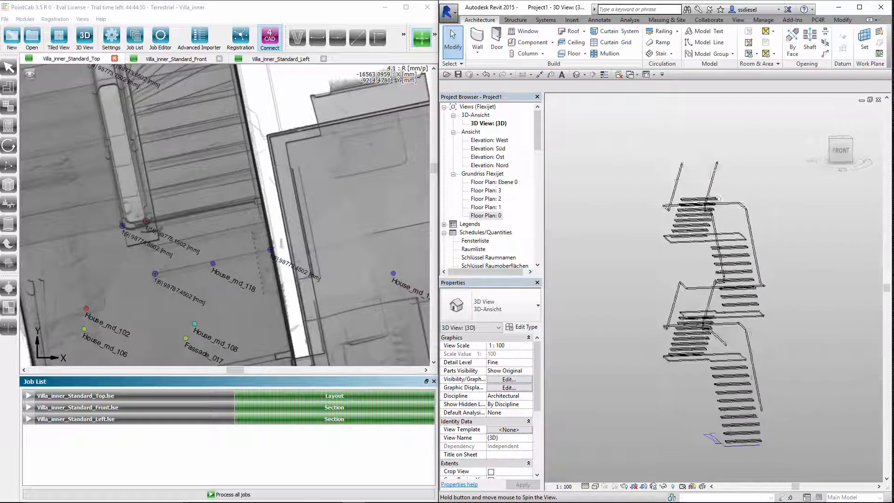